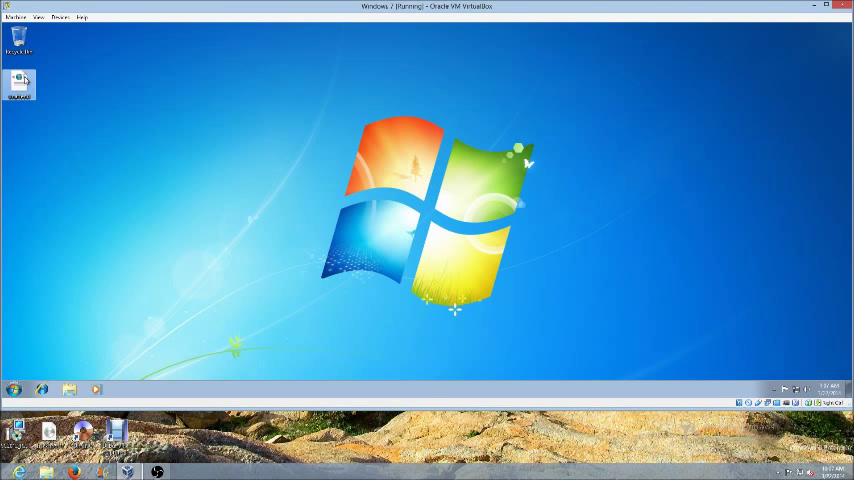
Bring up the Start menu from the Windows 7 desktop.
{"action": "right_click", "coordinate": [20, 80]}
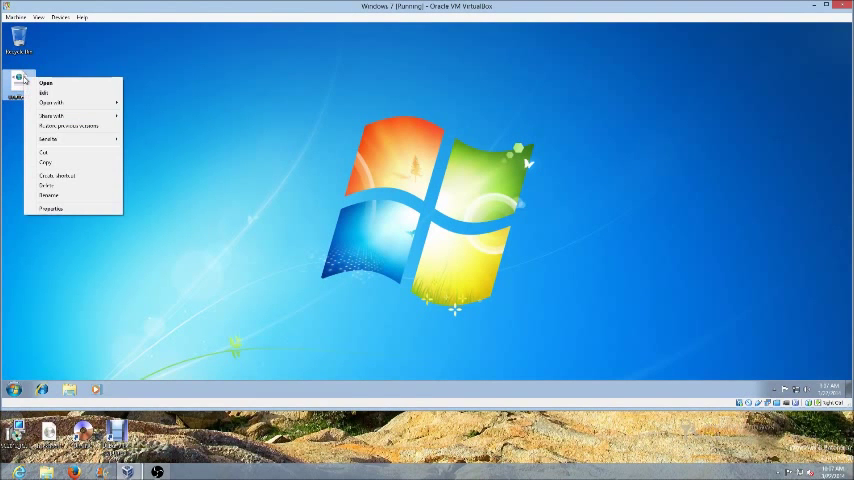
{"action": "left_click", "coordinate": [70, 308]}
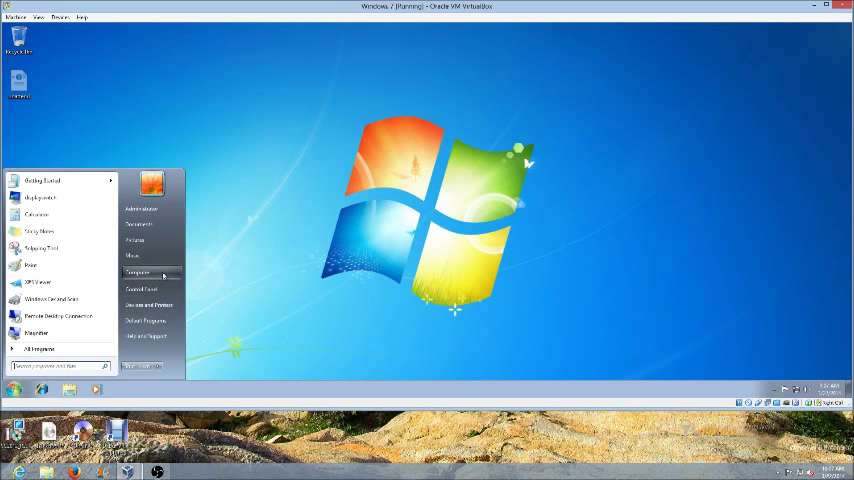
Browse into Local Disk (C:) from Computer, heading for Windows\System32.
{"action": "left_click", "coordinate": [140, 272]}
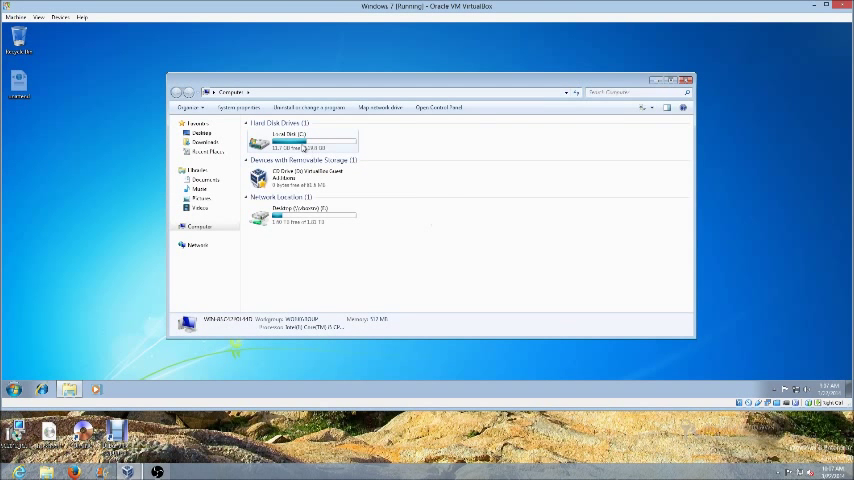
{"action": "double_click", "coordinate": [284, 140]}
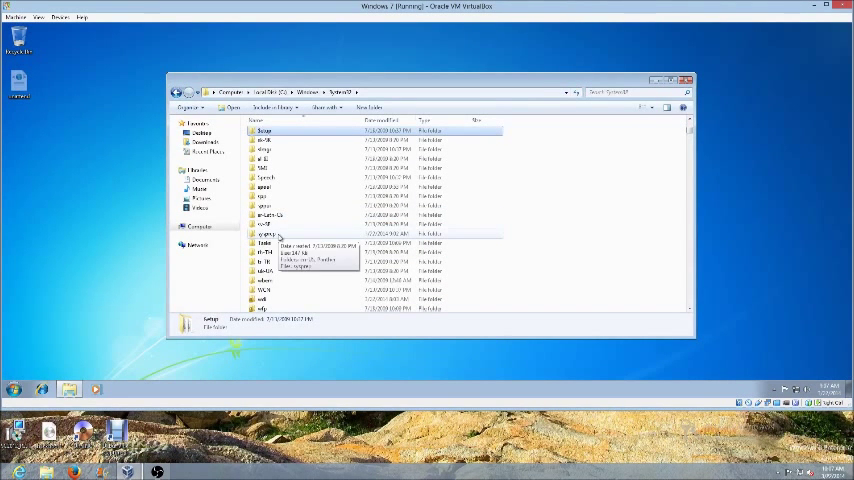
Enter the Sysprep folder inside System32 where the unattend file goes.
{"action": "double_click", "coordinate": [266, 232]}
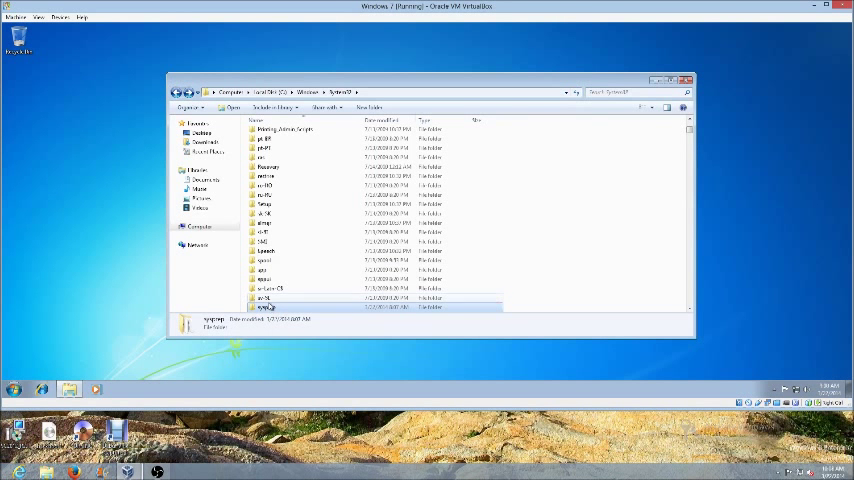
{"action": "mouse_move", "coordinate": [266, 308]}
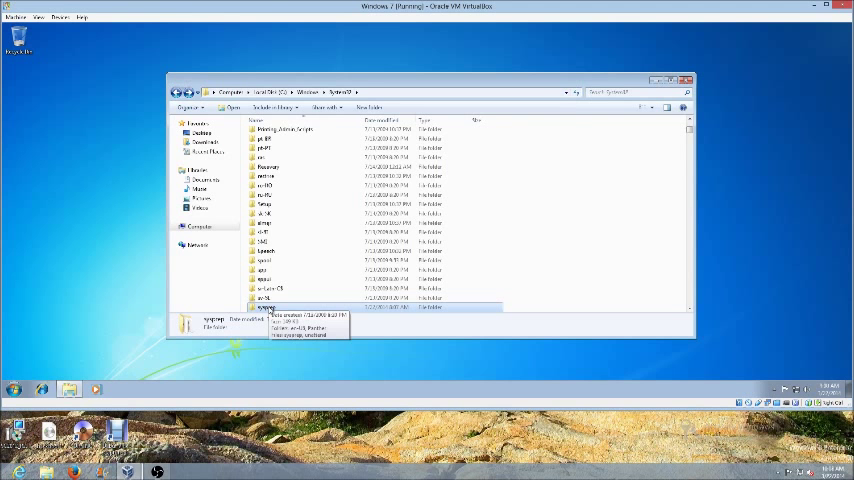
Launch a command window starting in the Sysprep folder via 'Open command window here'.
{"action": "right_click", "coordinate": [268, 308]}
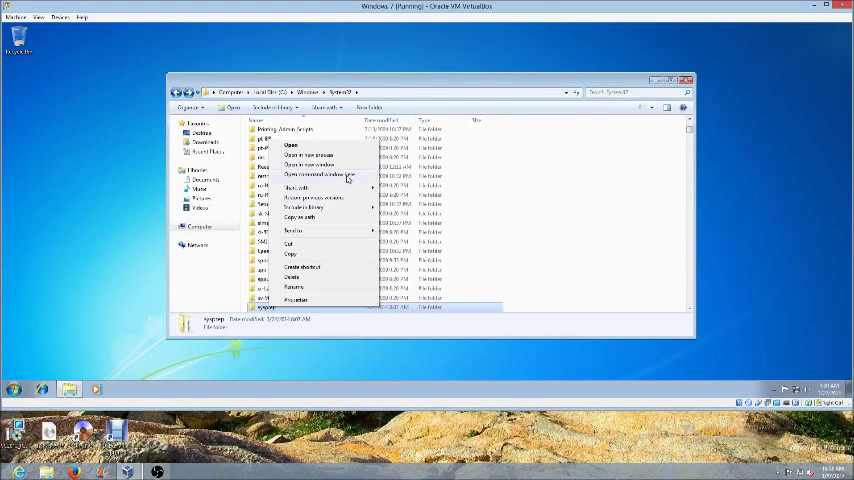
{"action": "left_click", "coordinate": [318, 172]}
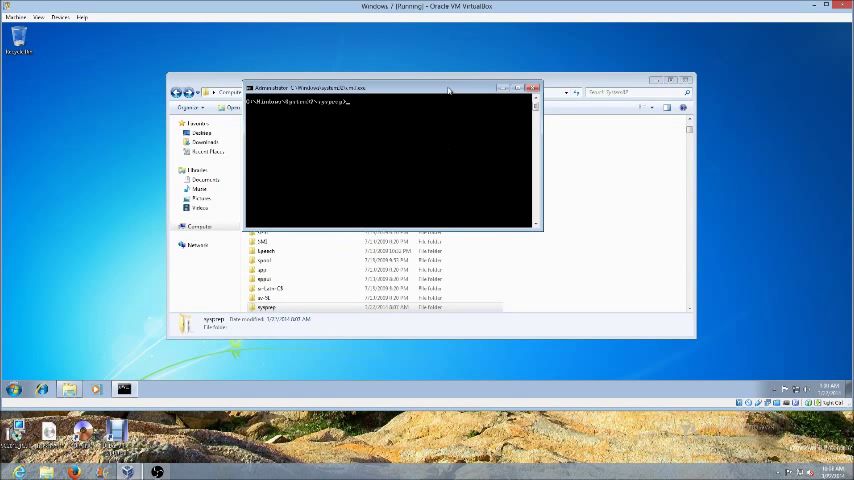
Begin the sysprep /oobe /shutdown /unattend command line at the prompt.
{"action": "type", "text": "sysprep /oobe /shutdown /unattend:unattend.xml"}
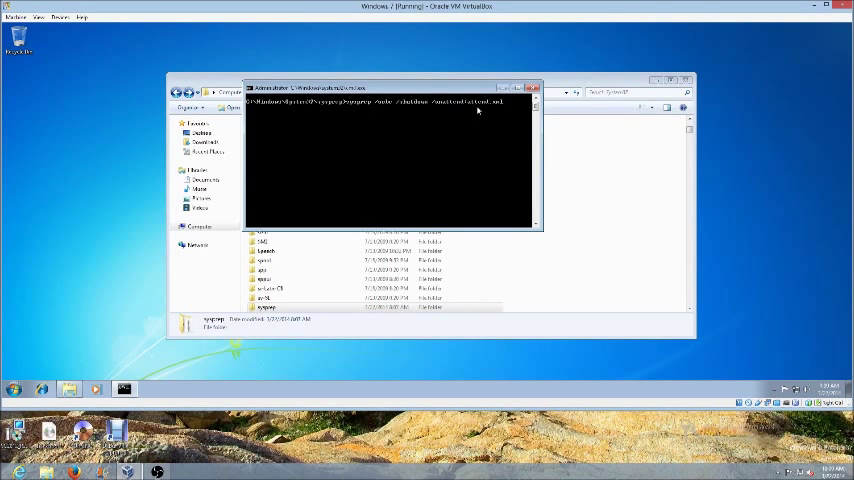
{"action": "mouse_move", "coordinate": [472, 128]}
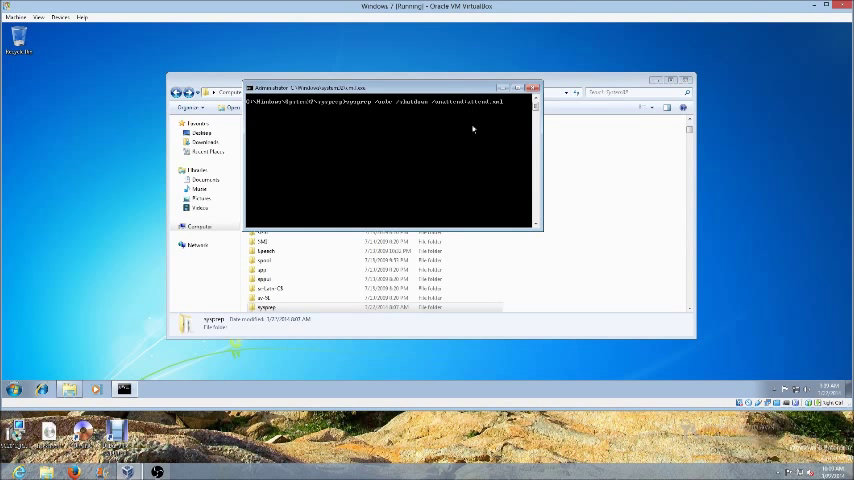